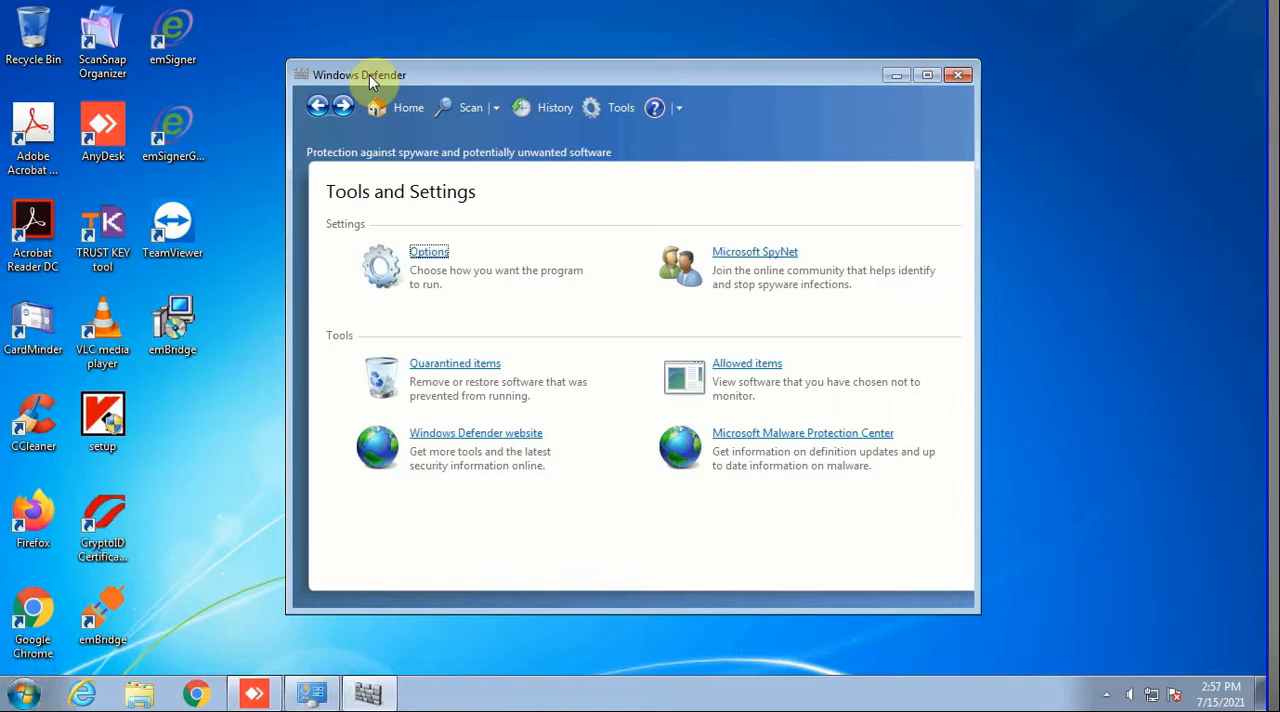
Step: Move the Defender window, return to Tools and Settings, and open a Libraries Explorer window
left_click_drag(370, 75, 388, 80)
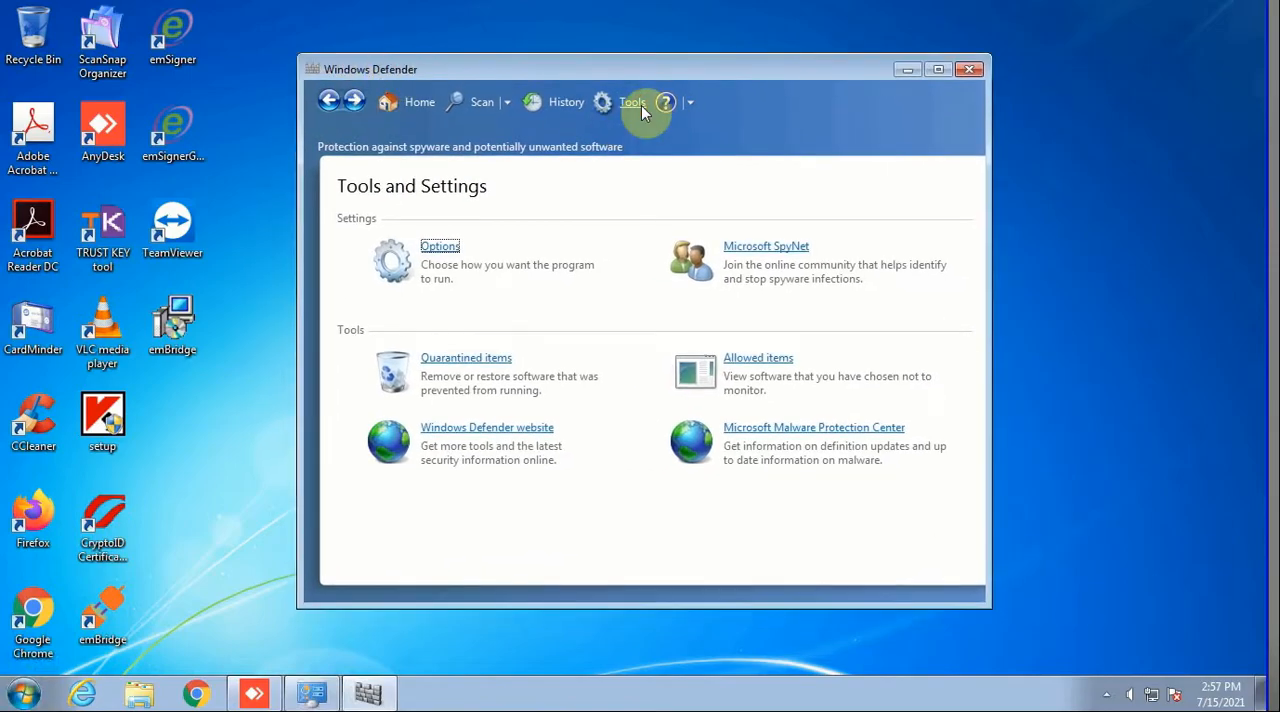
mouse_move(620, 105)
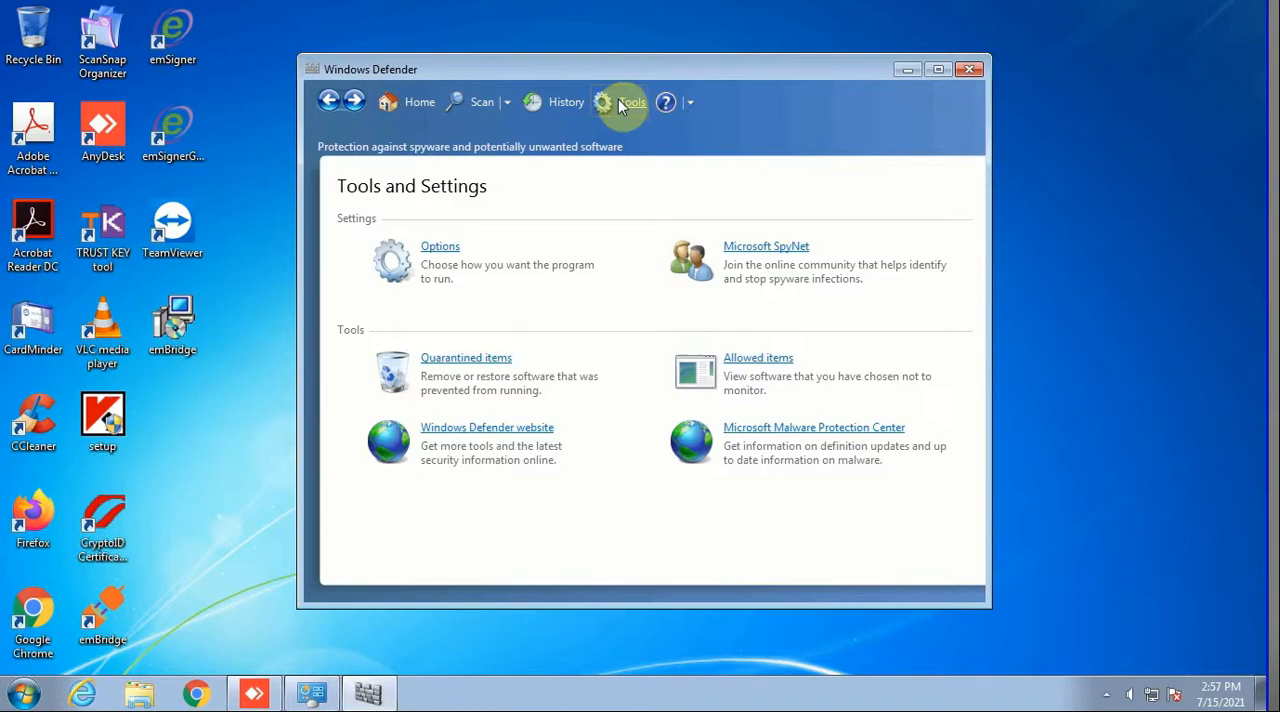
left_click(440, 245)
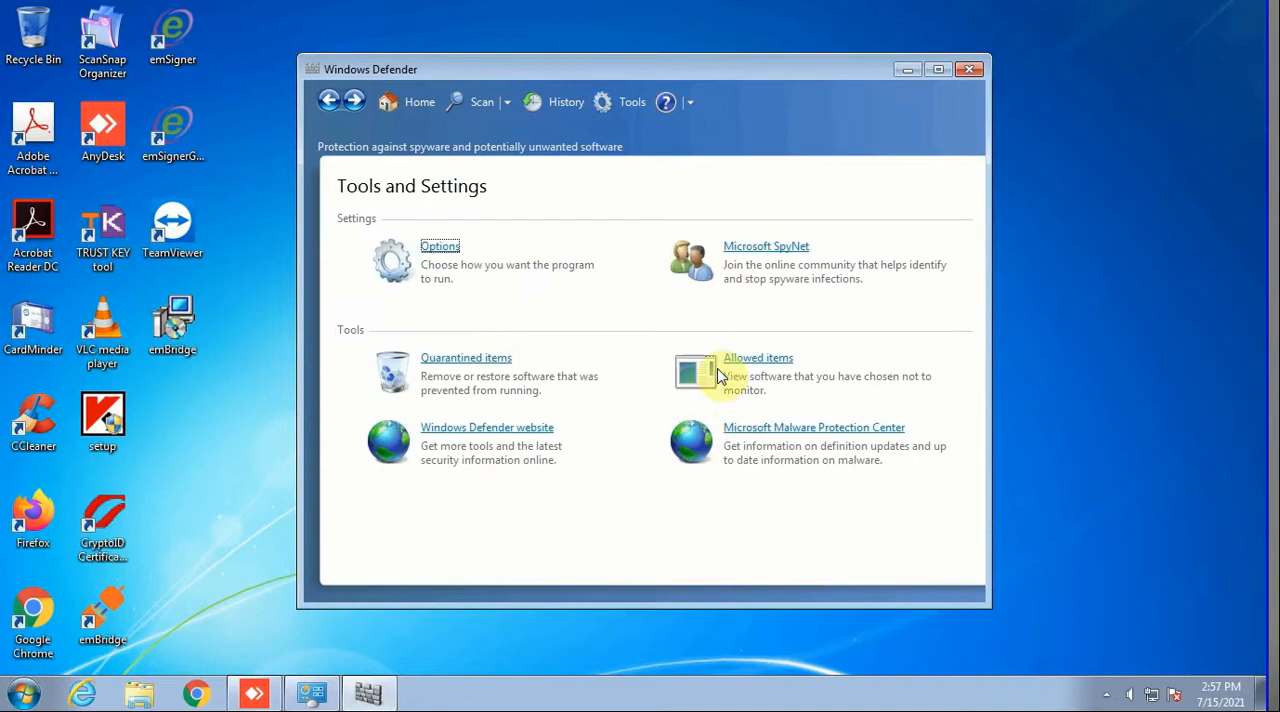
left_click(968, 68)
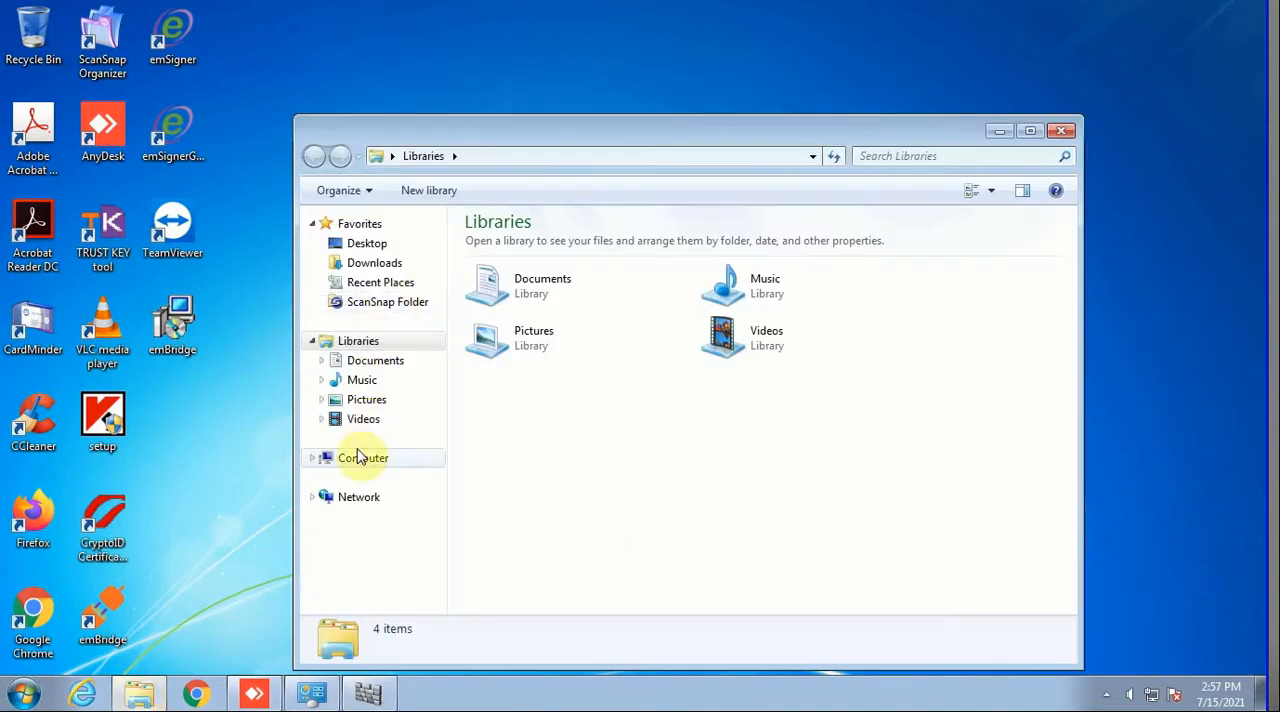
Step: Run HyperPKI_ePass2003_Setup from CD Drive (F:) as administrator
left_click(363, 457)
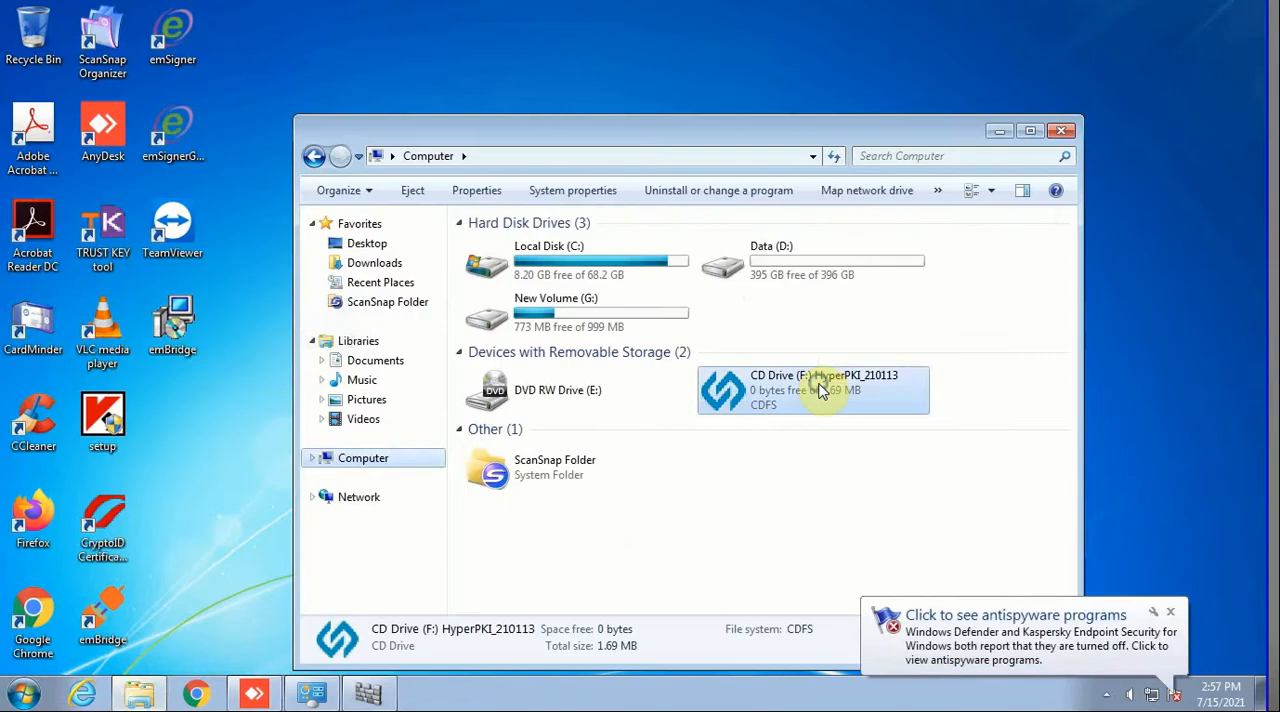
double_click(813, 389)
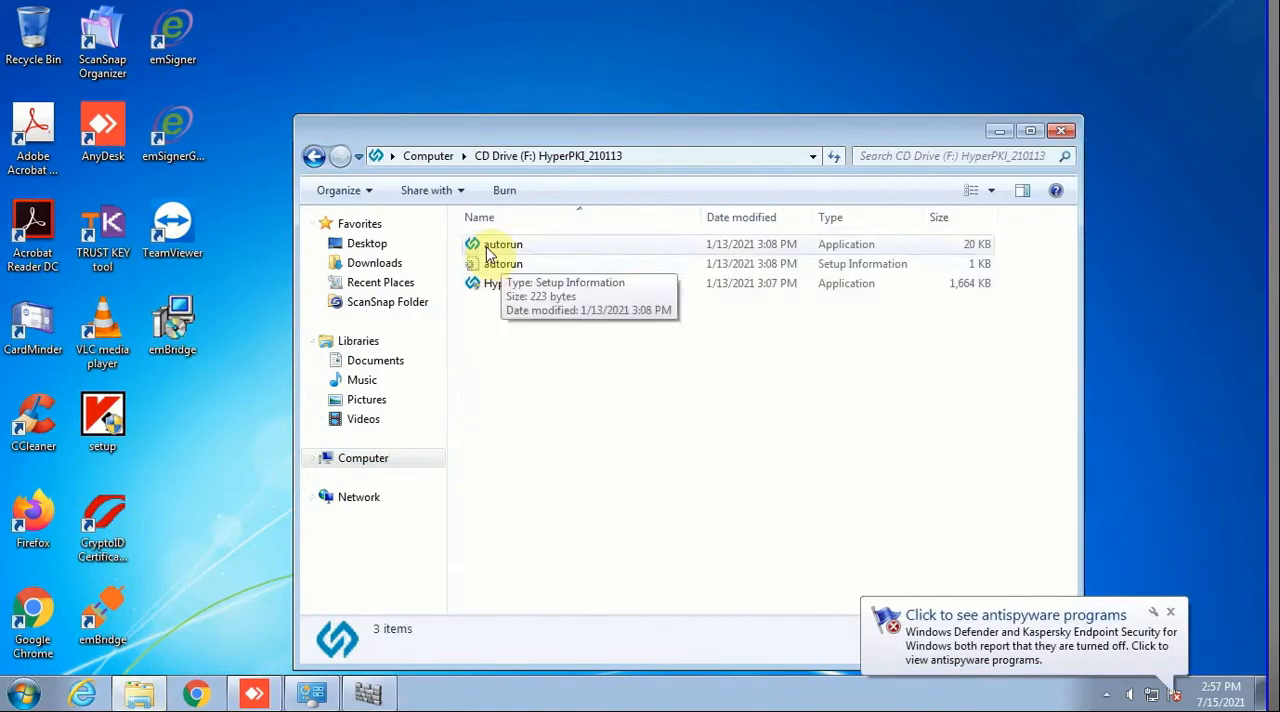
left_click(548, 283)
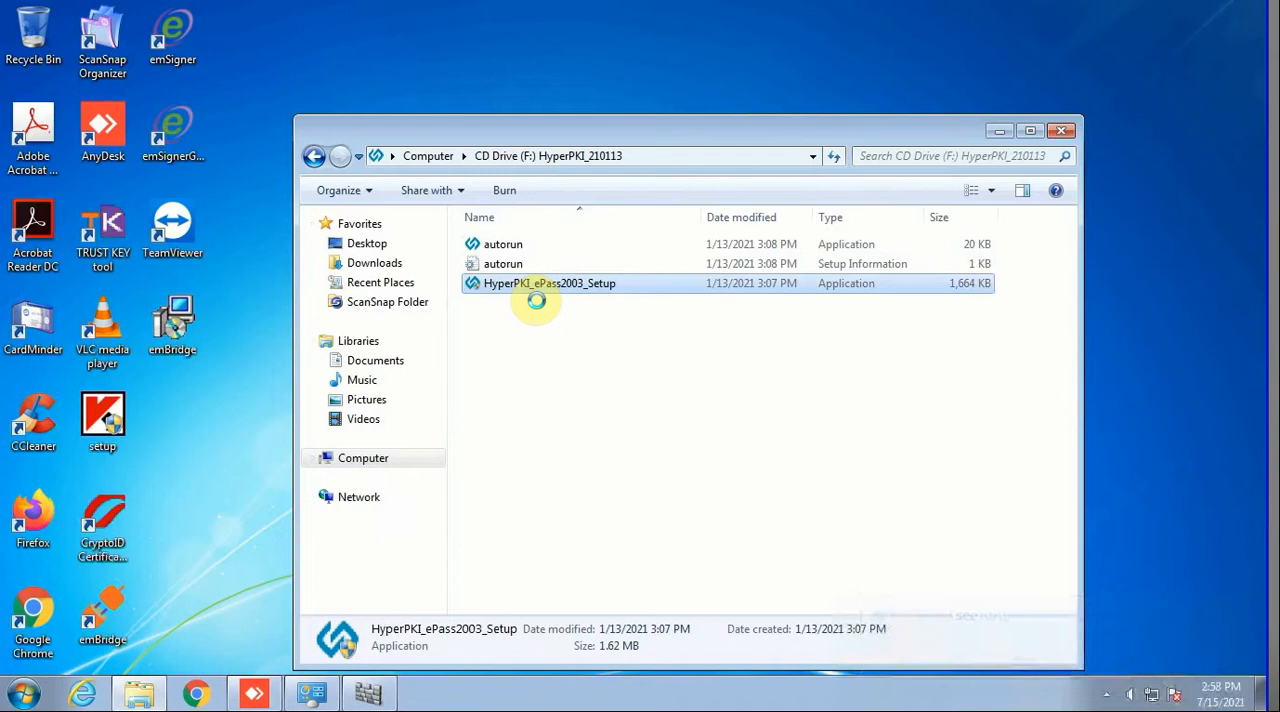
right_click(549, 283)
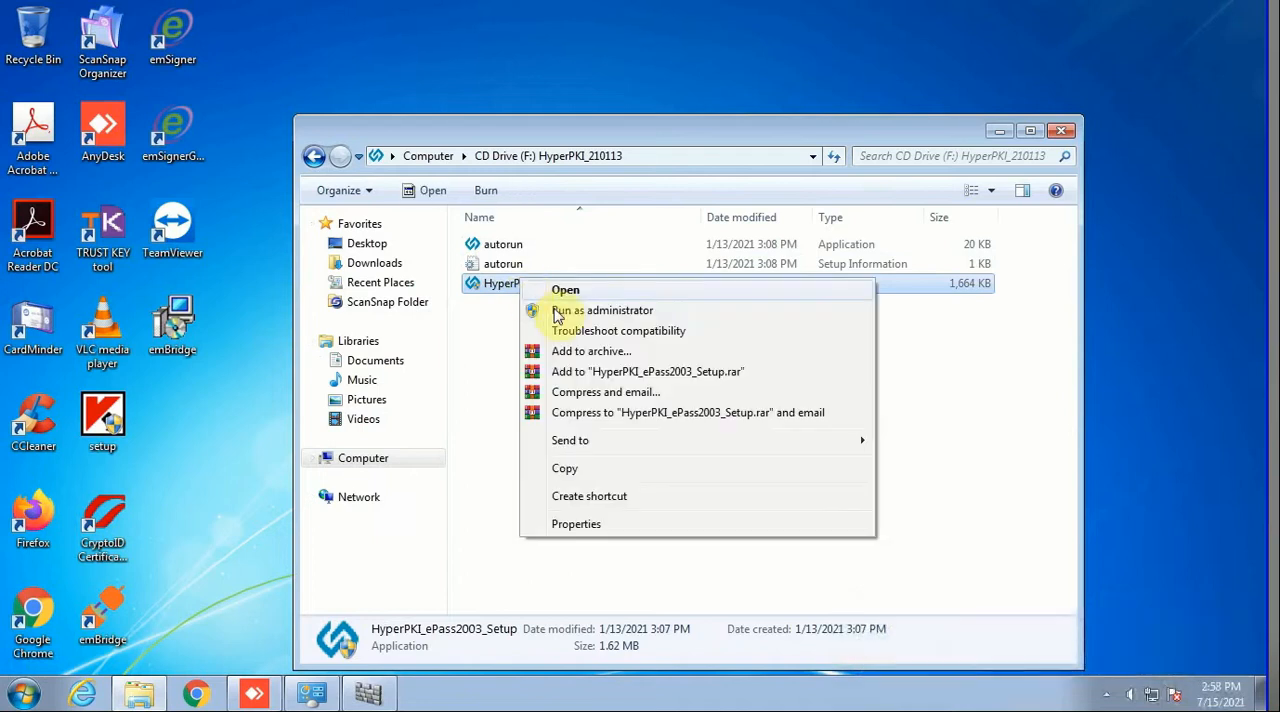
left_click(601, 310)
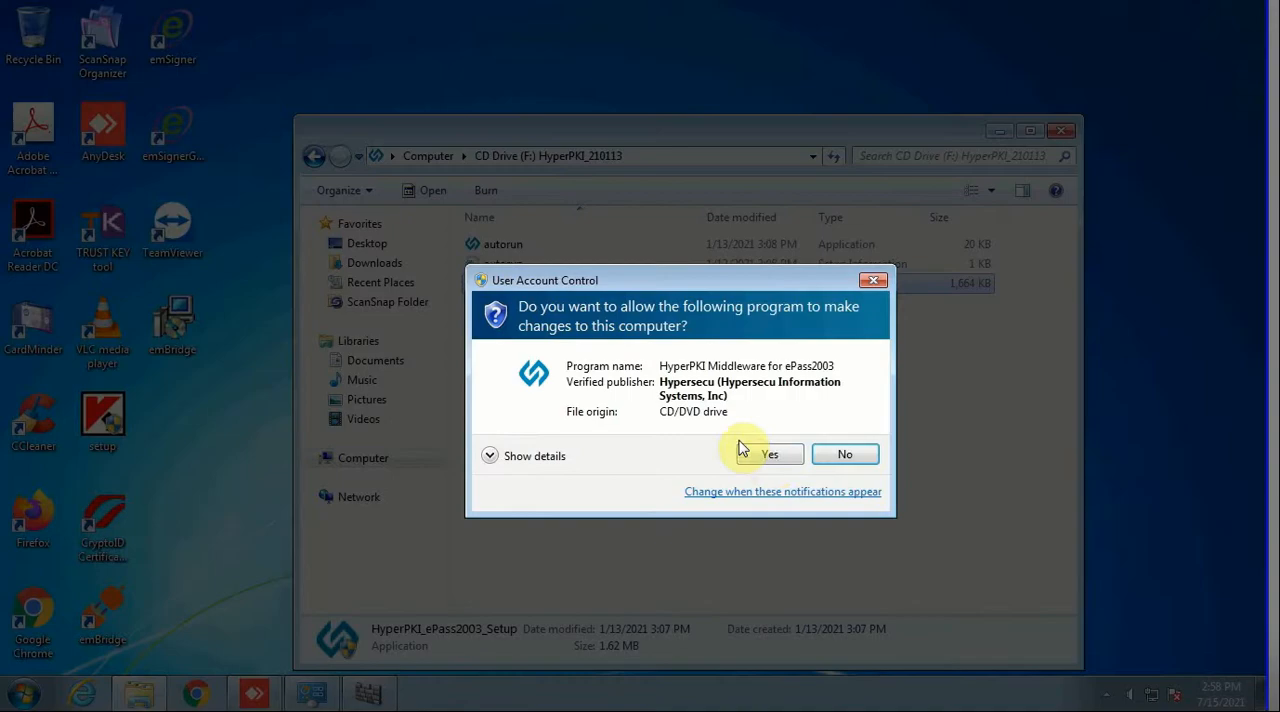
Step: Approve the UAC prompt, pass the welcome page, and install with MicroSoft CSP selected
left_click(770, 454)
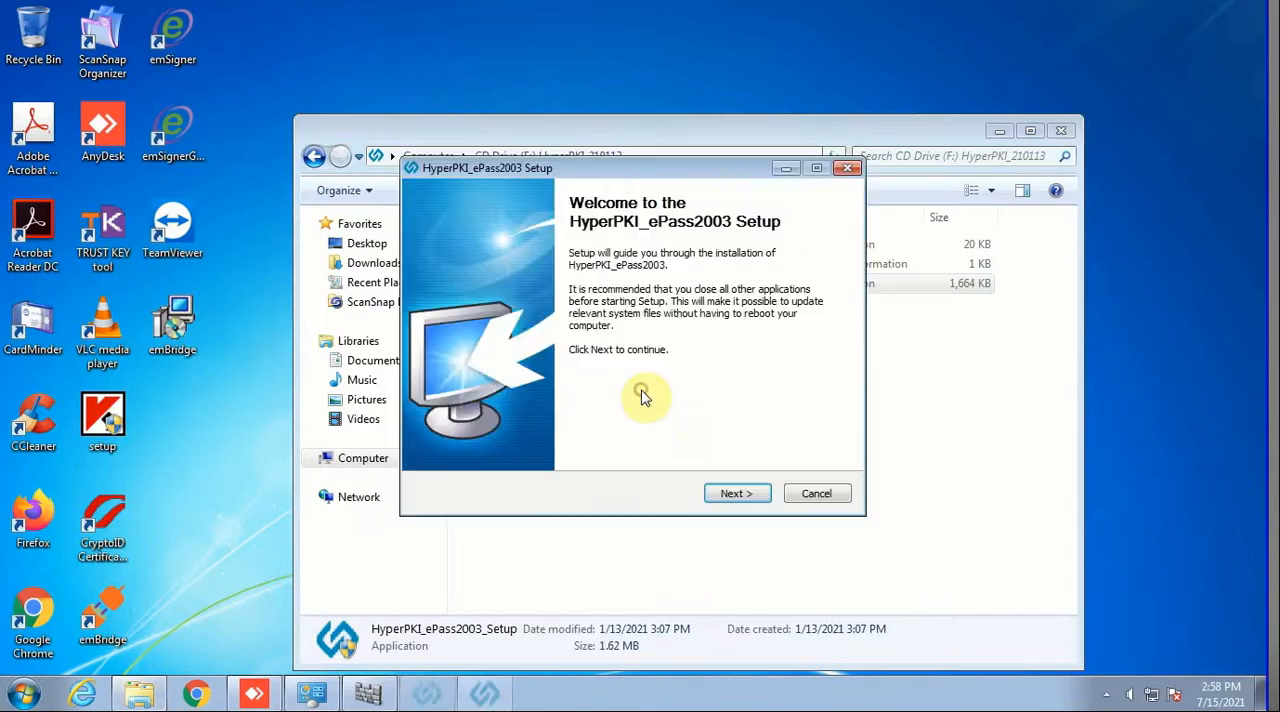
left_click(737, 493)
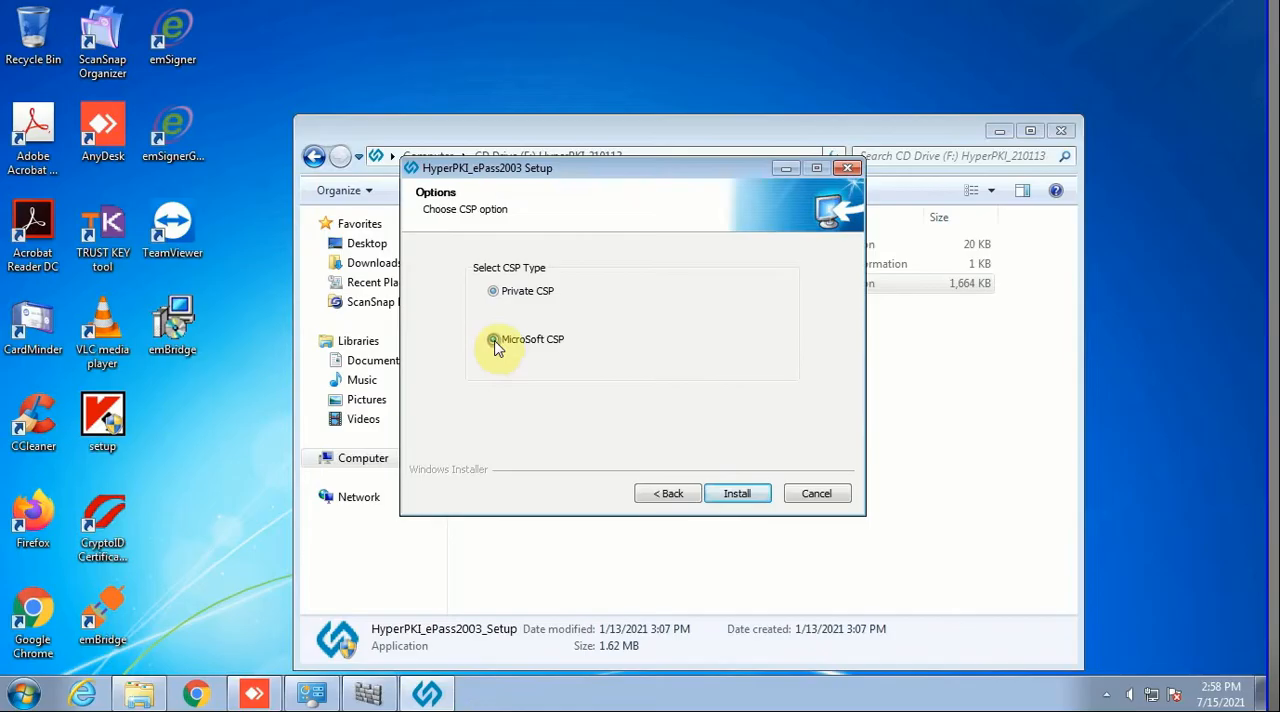
left_click(737, 493)
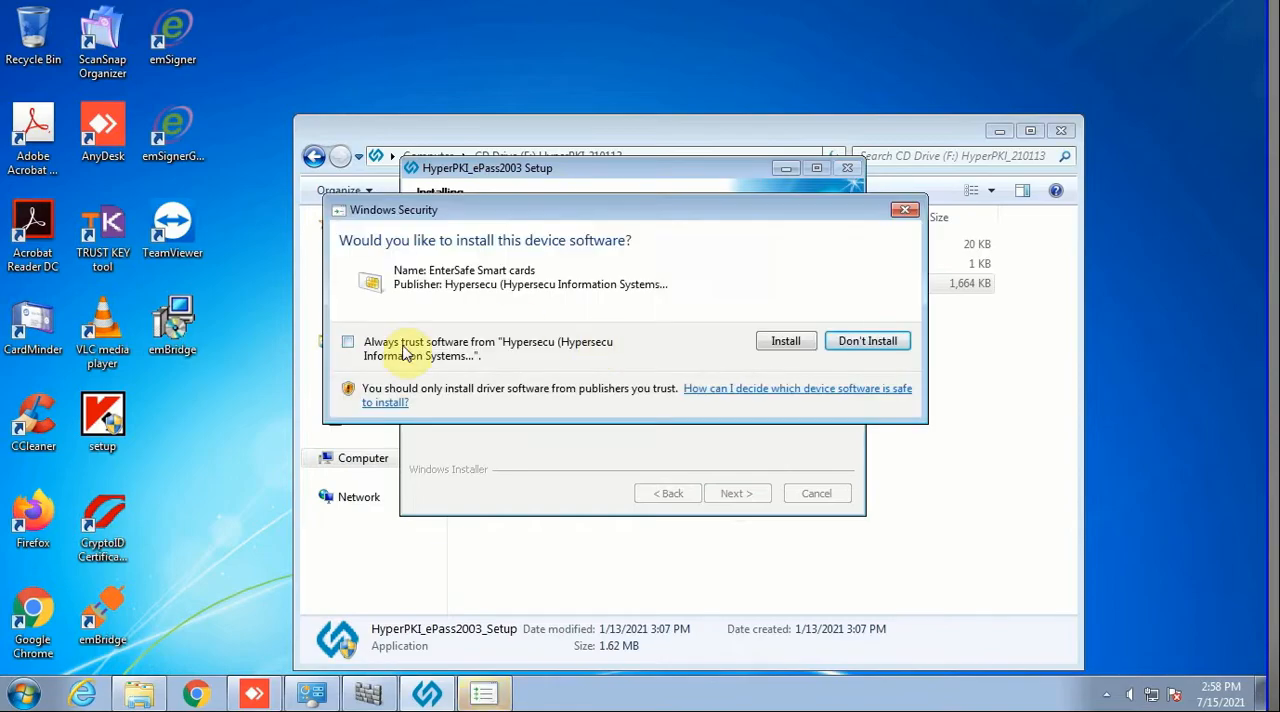
Step: Always trust Hypersecu and install the EnterSafe Smart cards device software
left_click(348, 341)
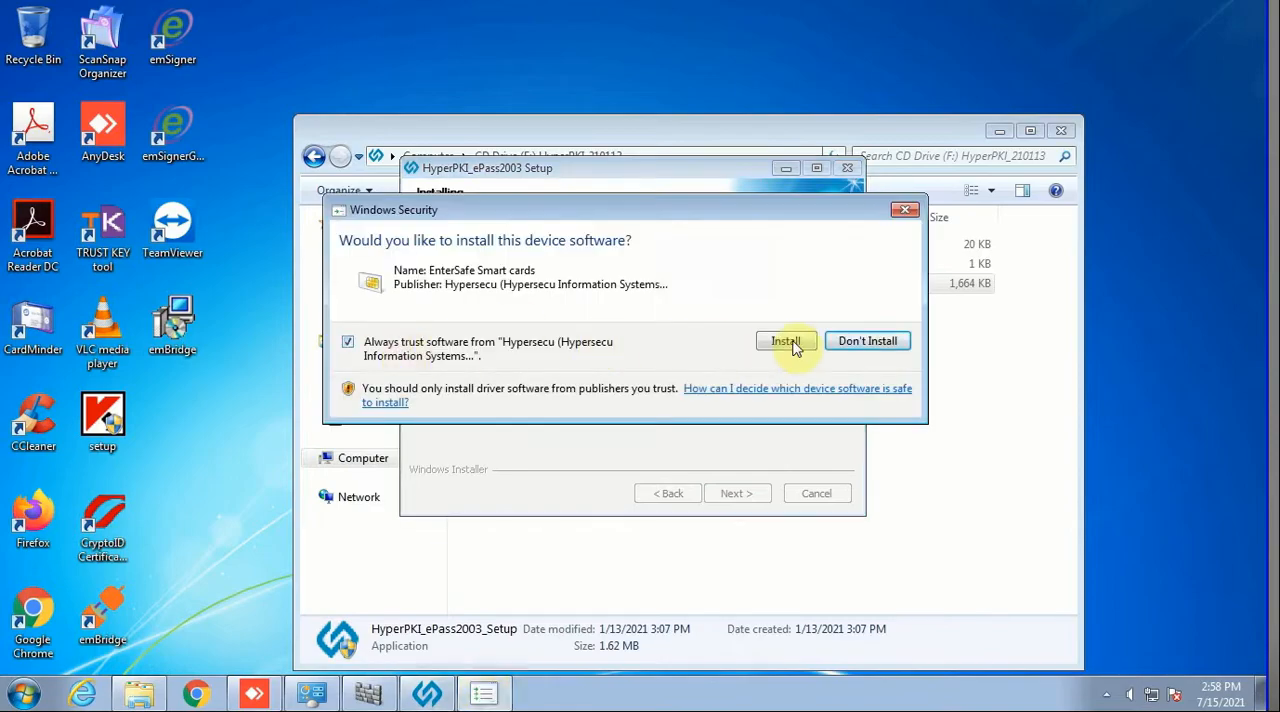
left_click(785, 340)
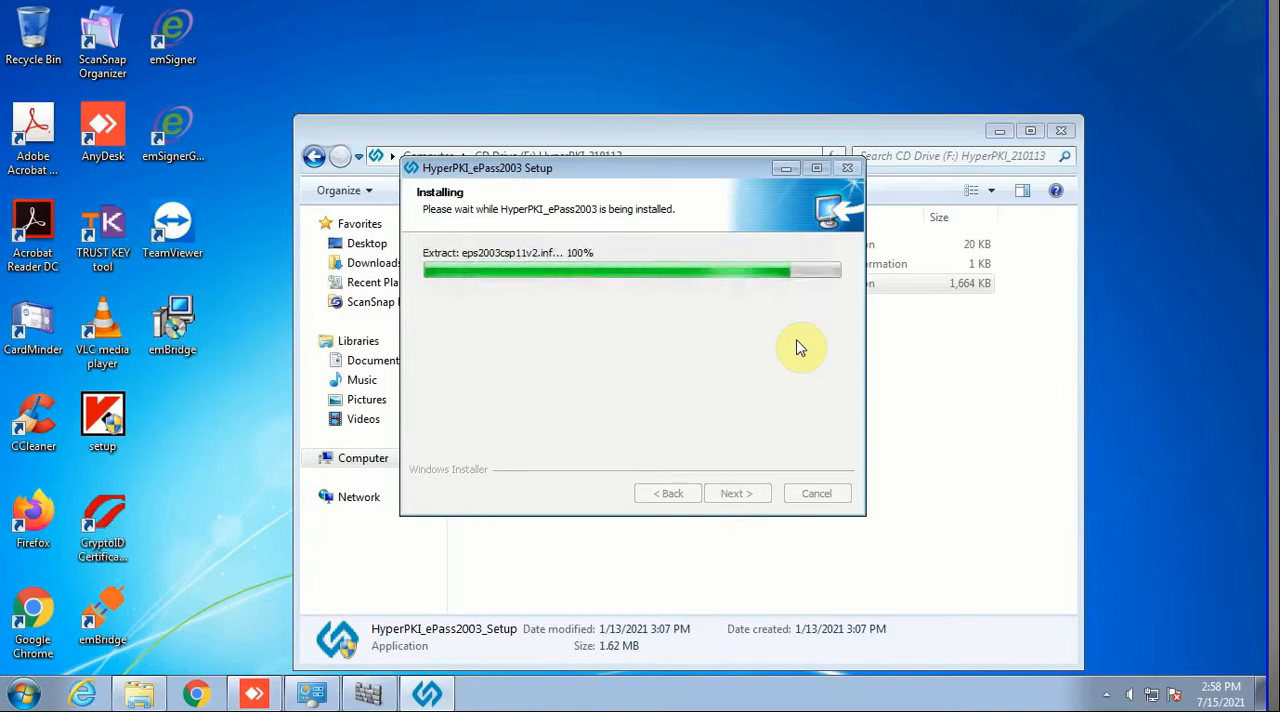
mouse_move(845, 324)
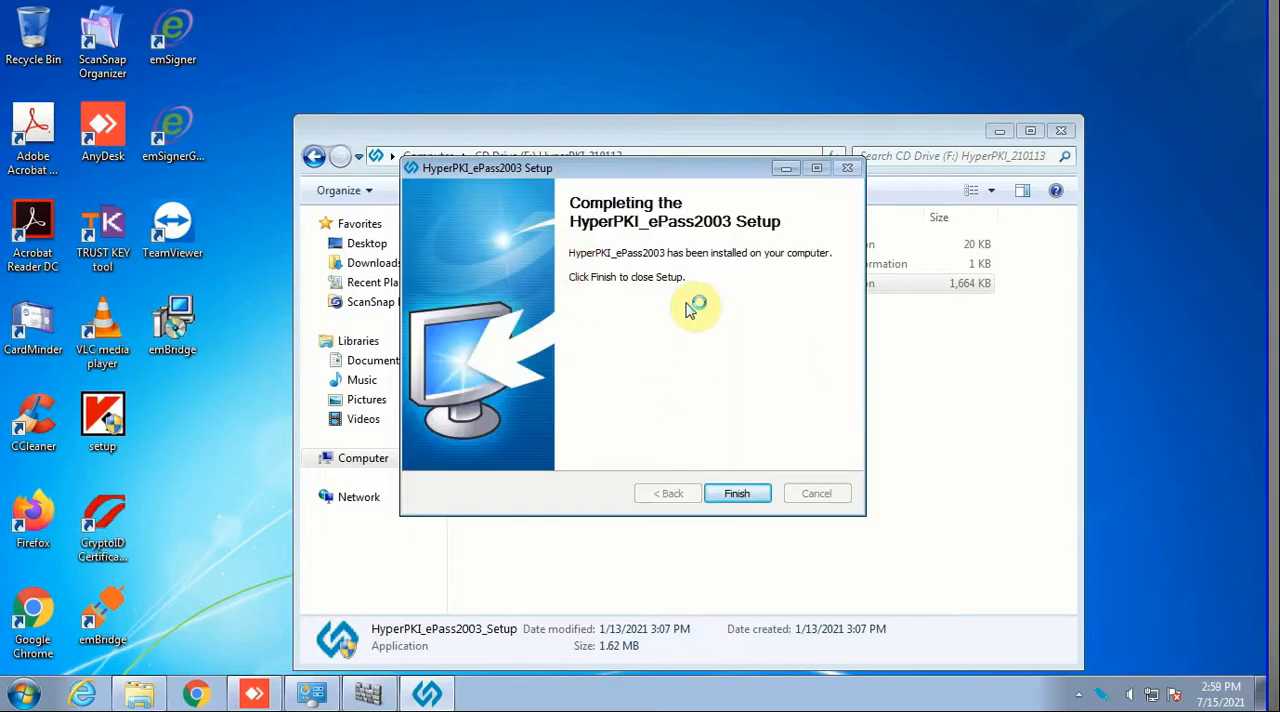
Step: Finish HyperPKI_ePass2003 Setup and close the CD drive folder window
left_click(737, 493)
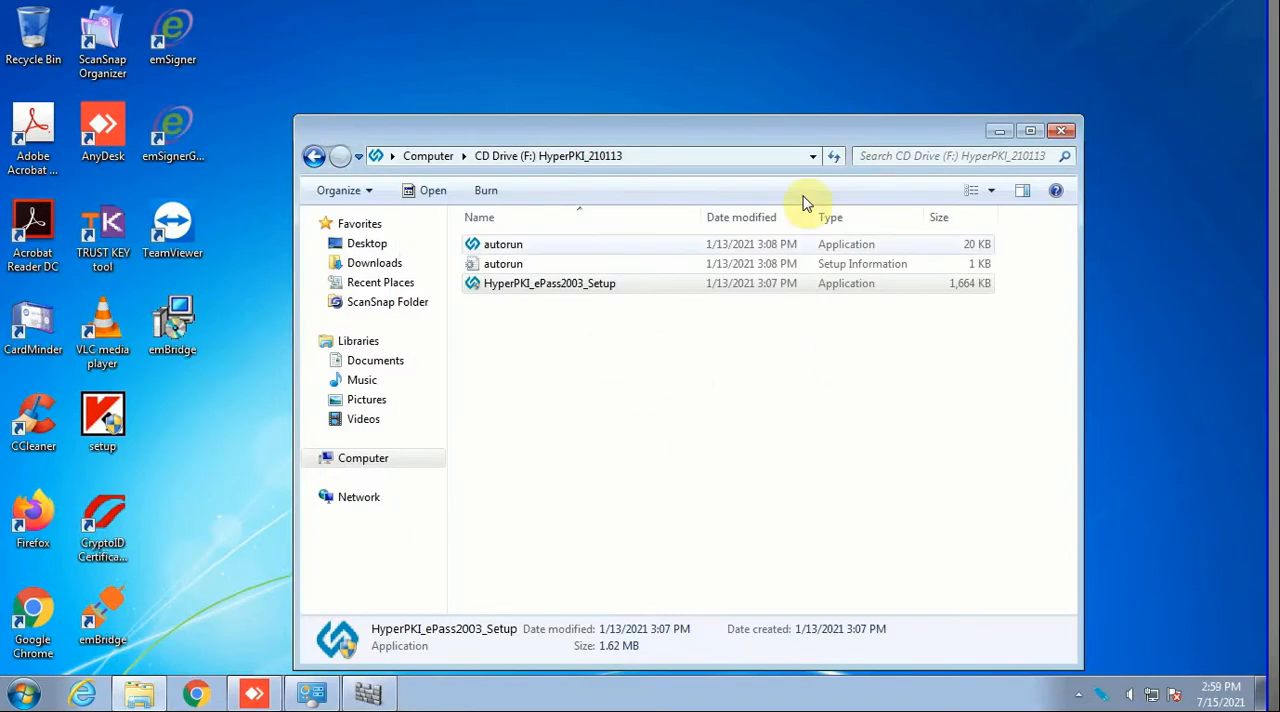
left_click(22, 692)
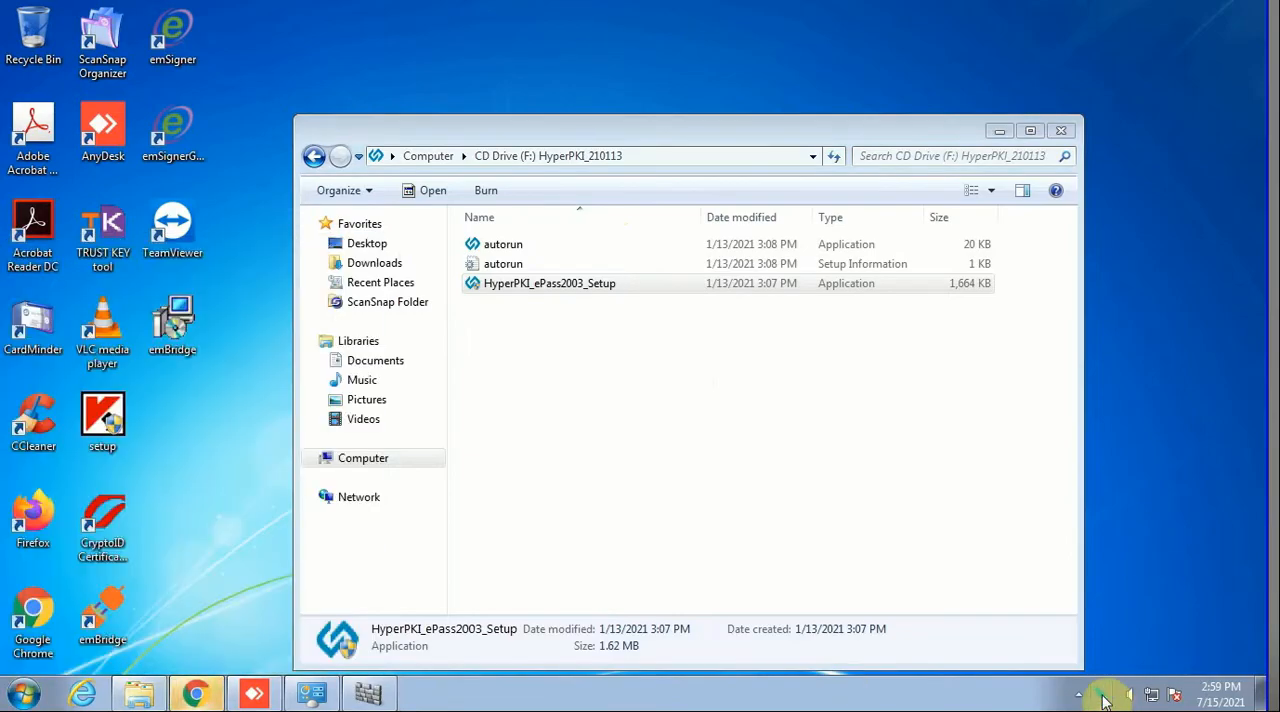
mouse_move(1062, 131)
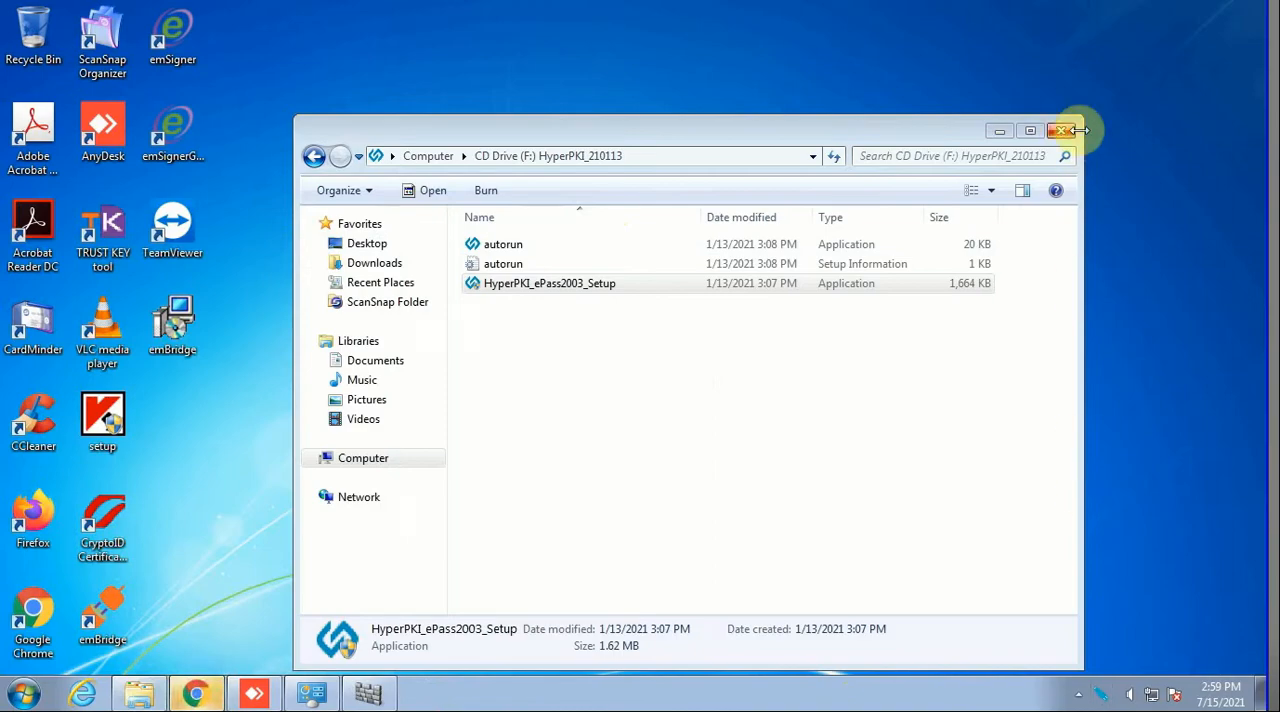
double_click(549, 283)
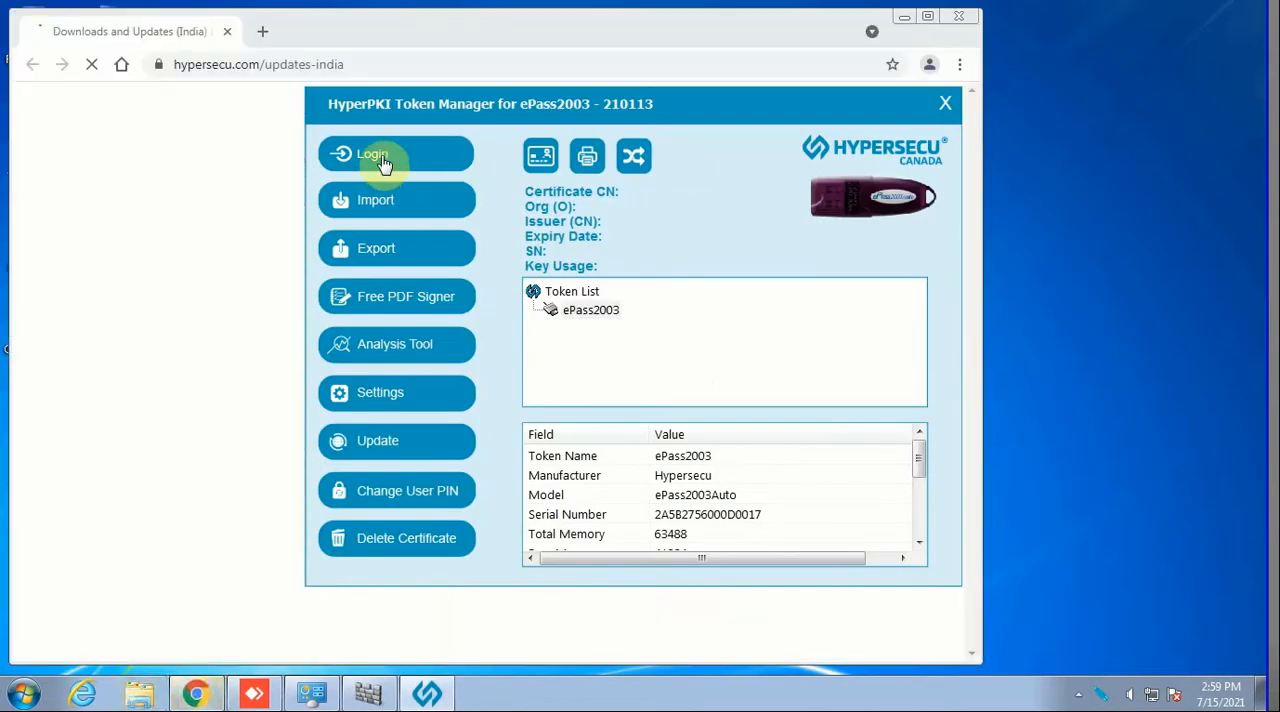
mouse_move(970, 25)
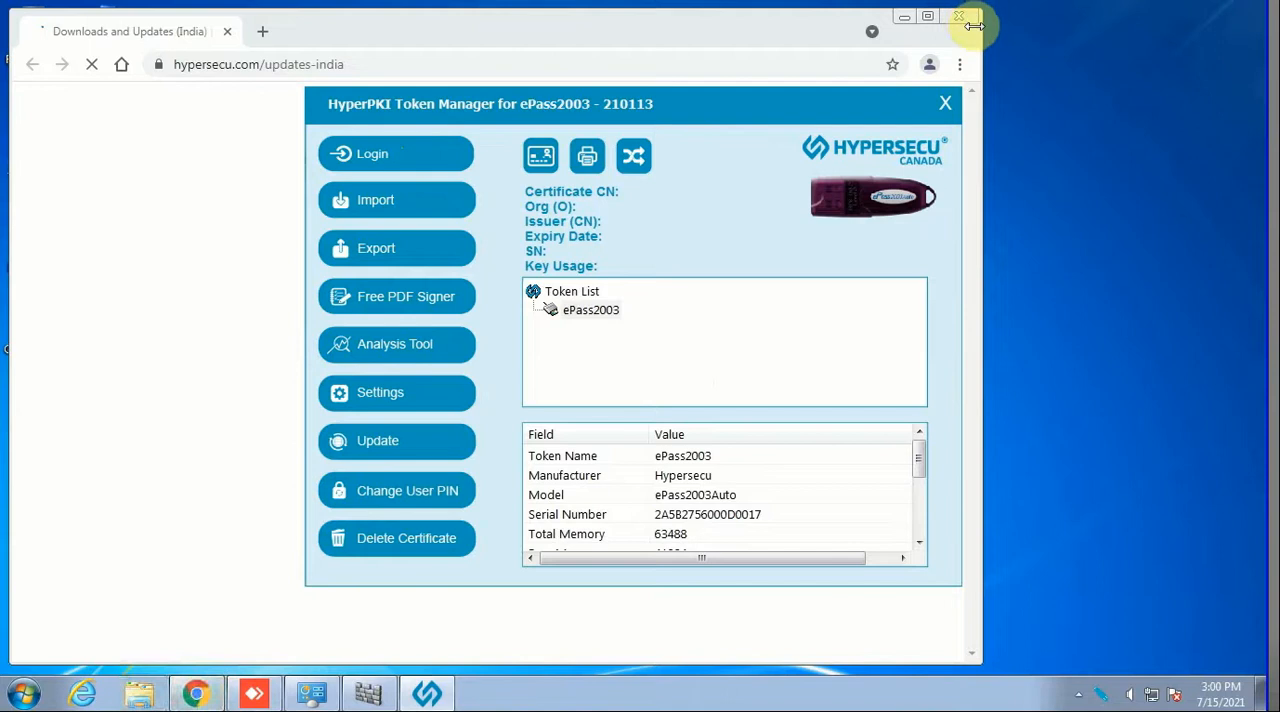
Step: Close the Hypersecu updates page, log in to the ePass2003 token, then quit Token Manager
left_click(973, 25)
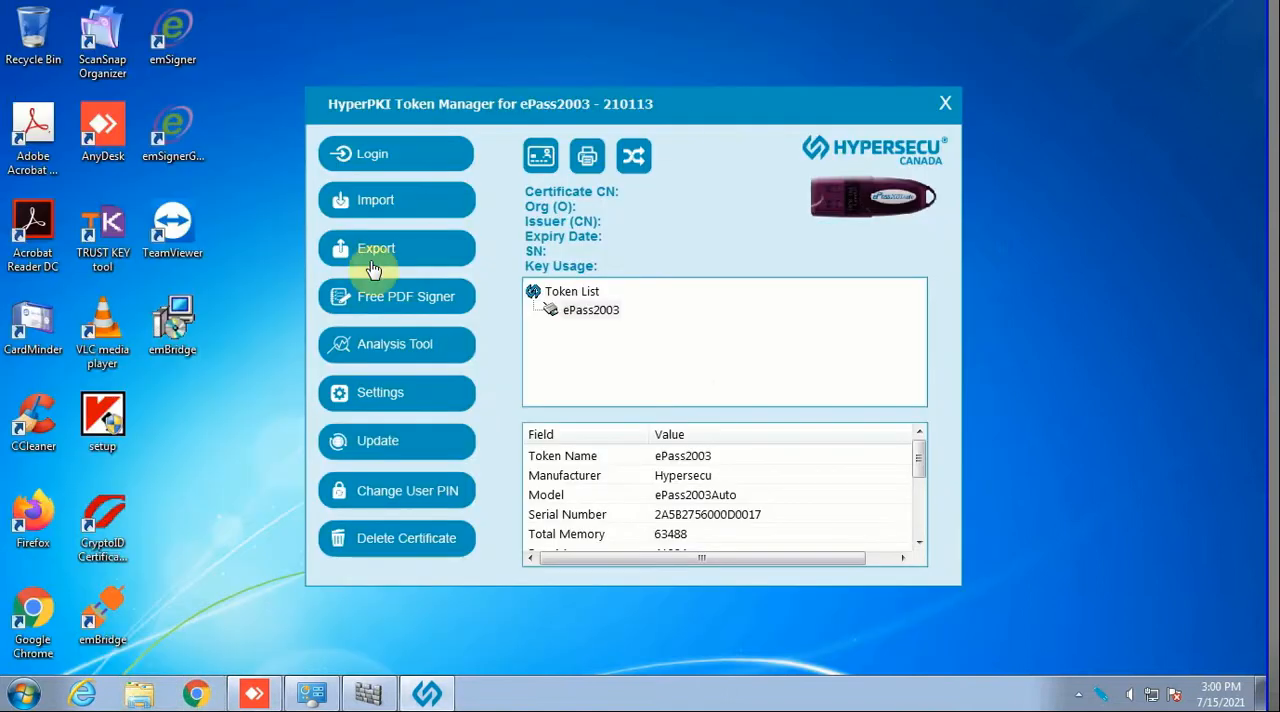
left_click(395, 153)
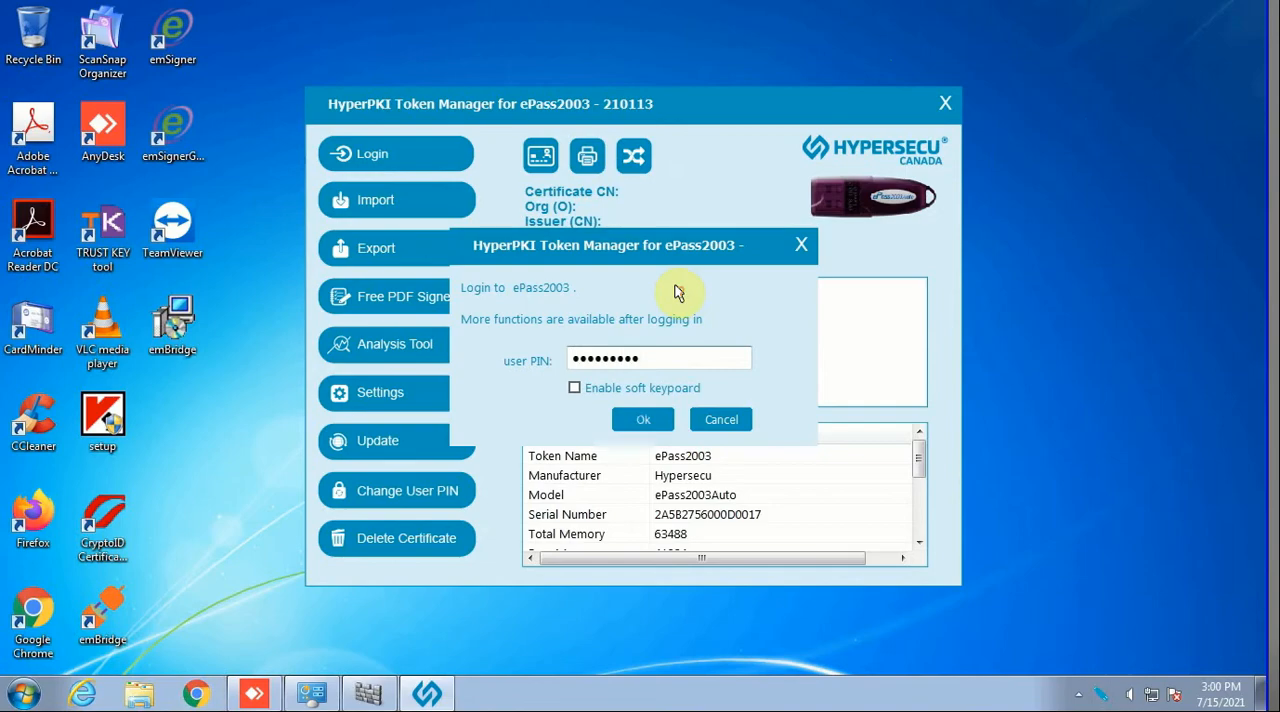
left_click(643, 419)
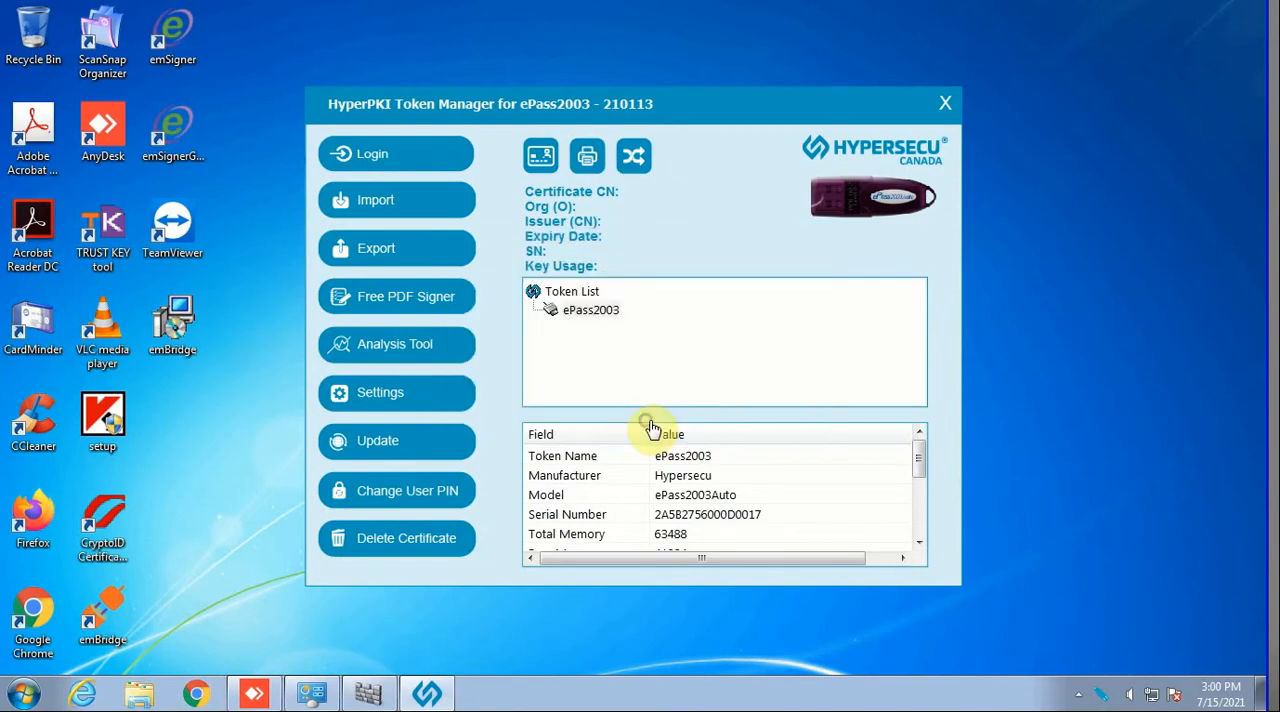
left_click(373, 153)
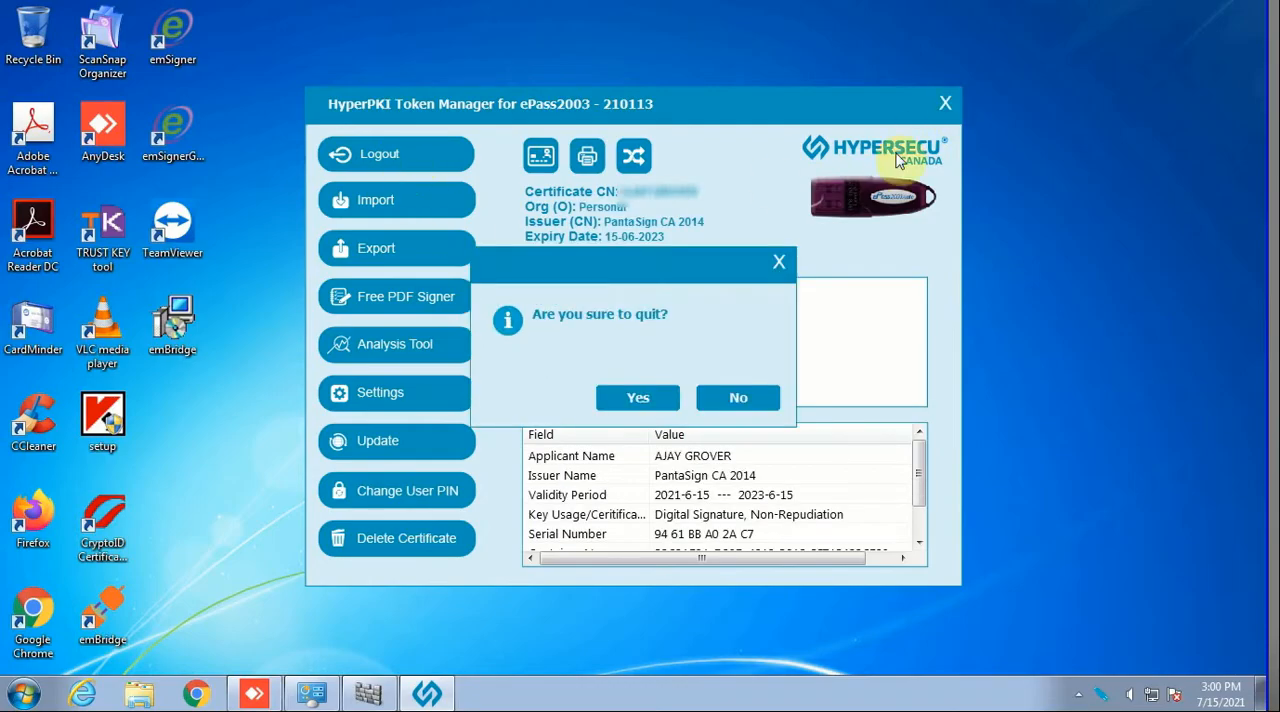
left_click(637, 397)
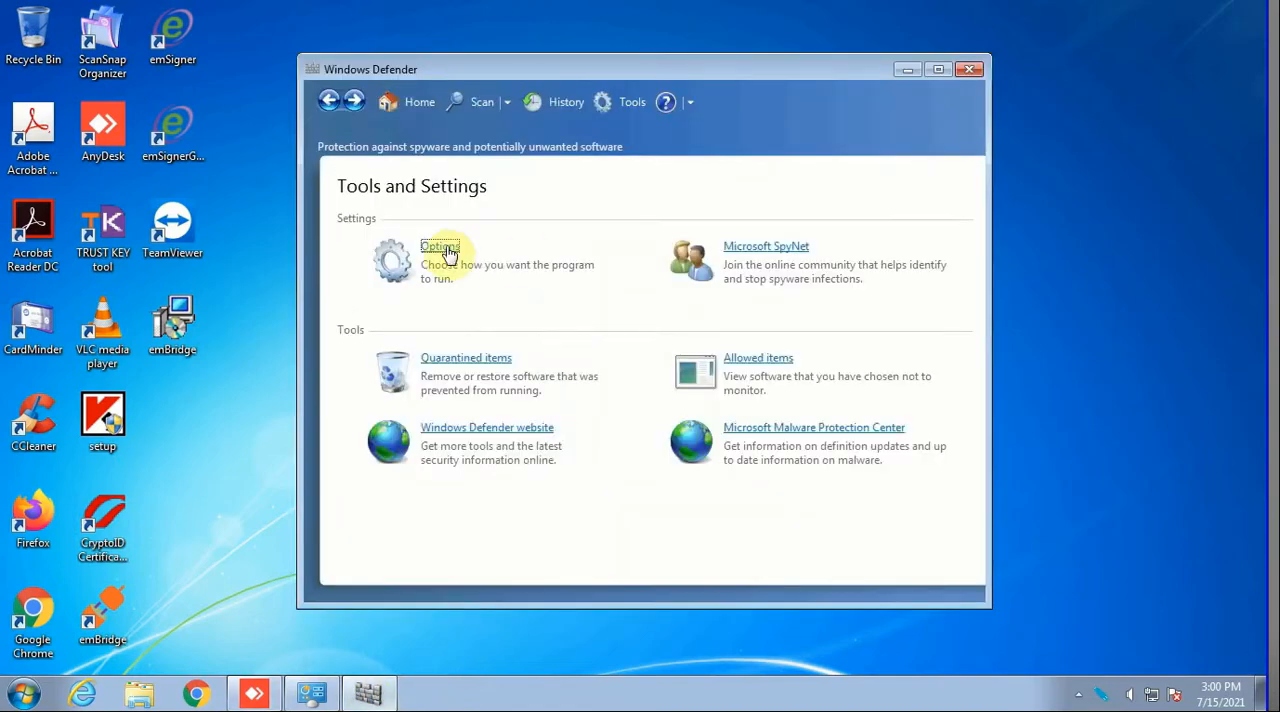
Step: Save Defender Options with Use real-time protection ticked, then close Defender
left_click(438, 246)
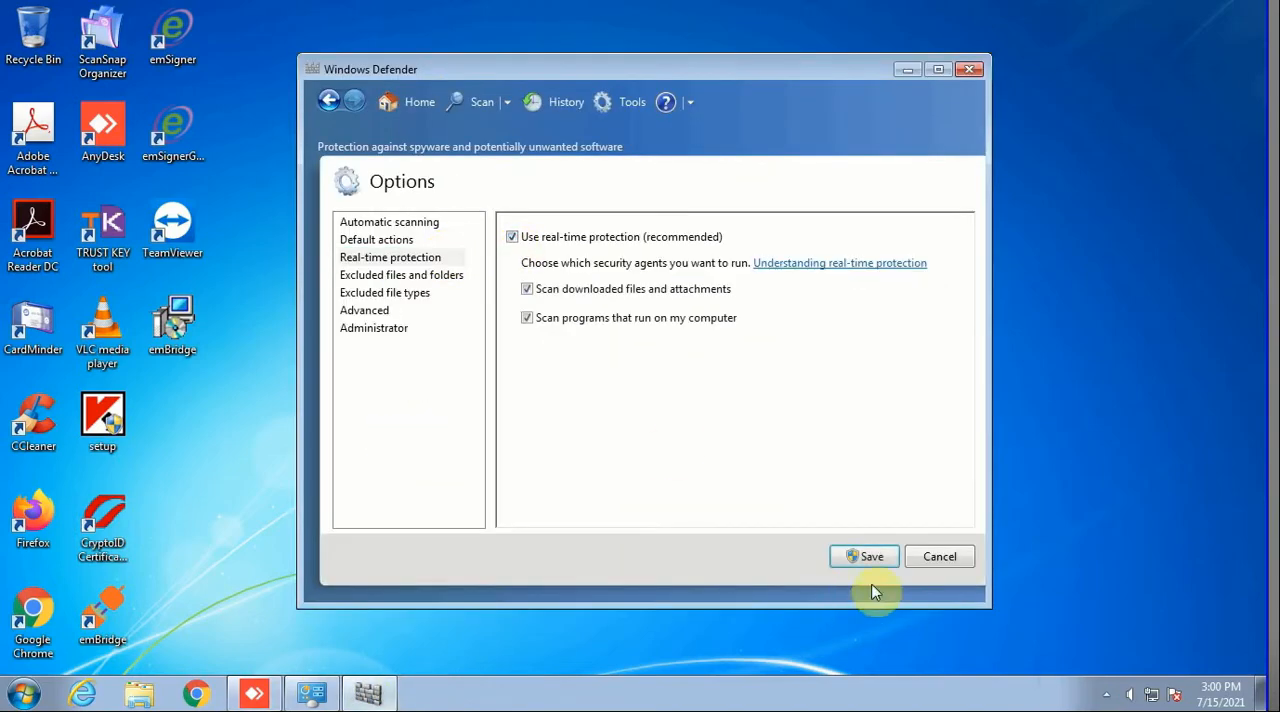
left_click(938, 556)
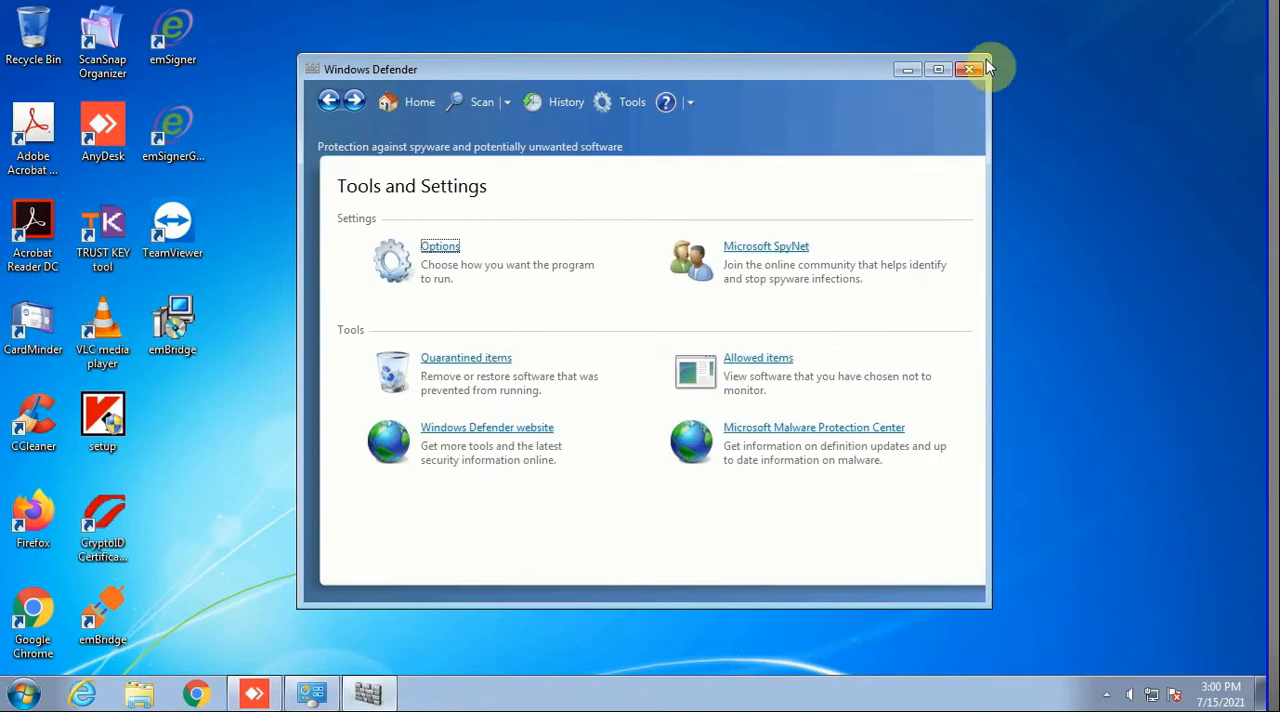
left_click(967, 69)
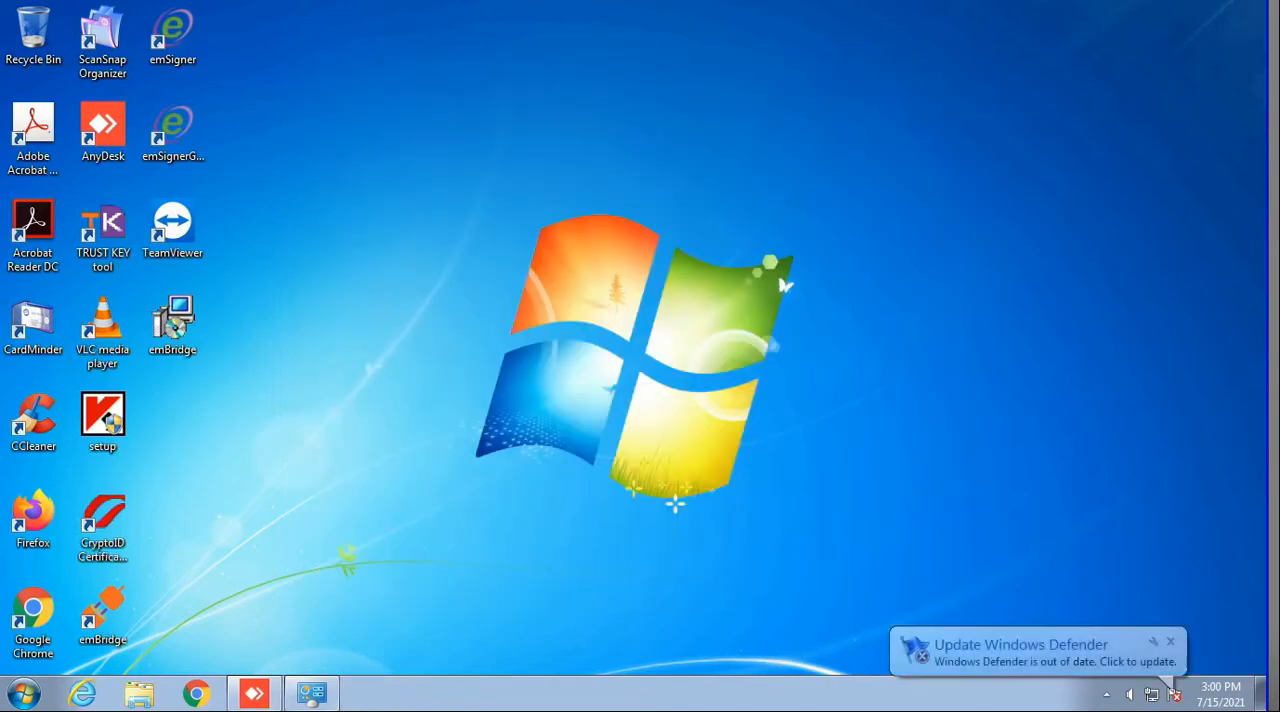